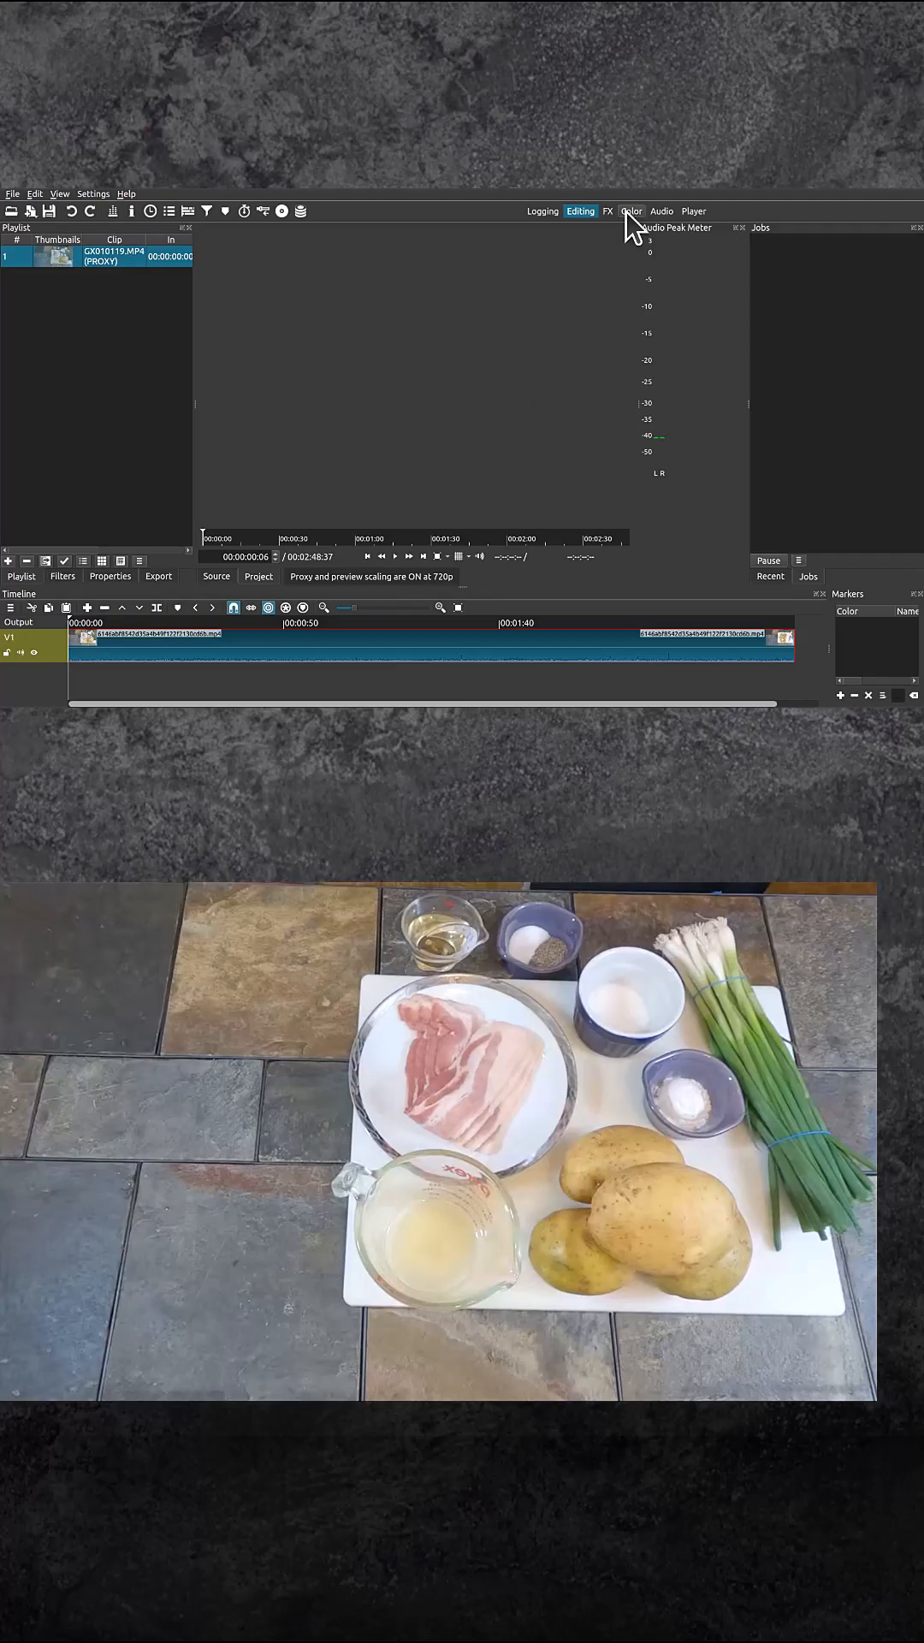
- Switch Shotcut to the Color workspace with waveform, vector and histogram scopes
left_click(632, 210)
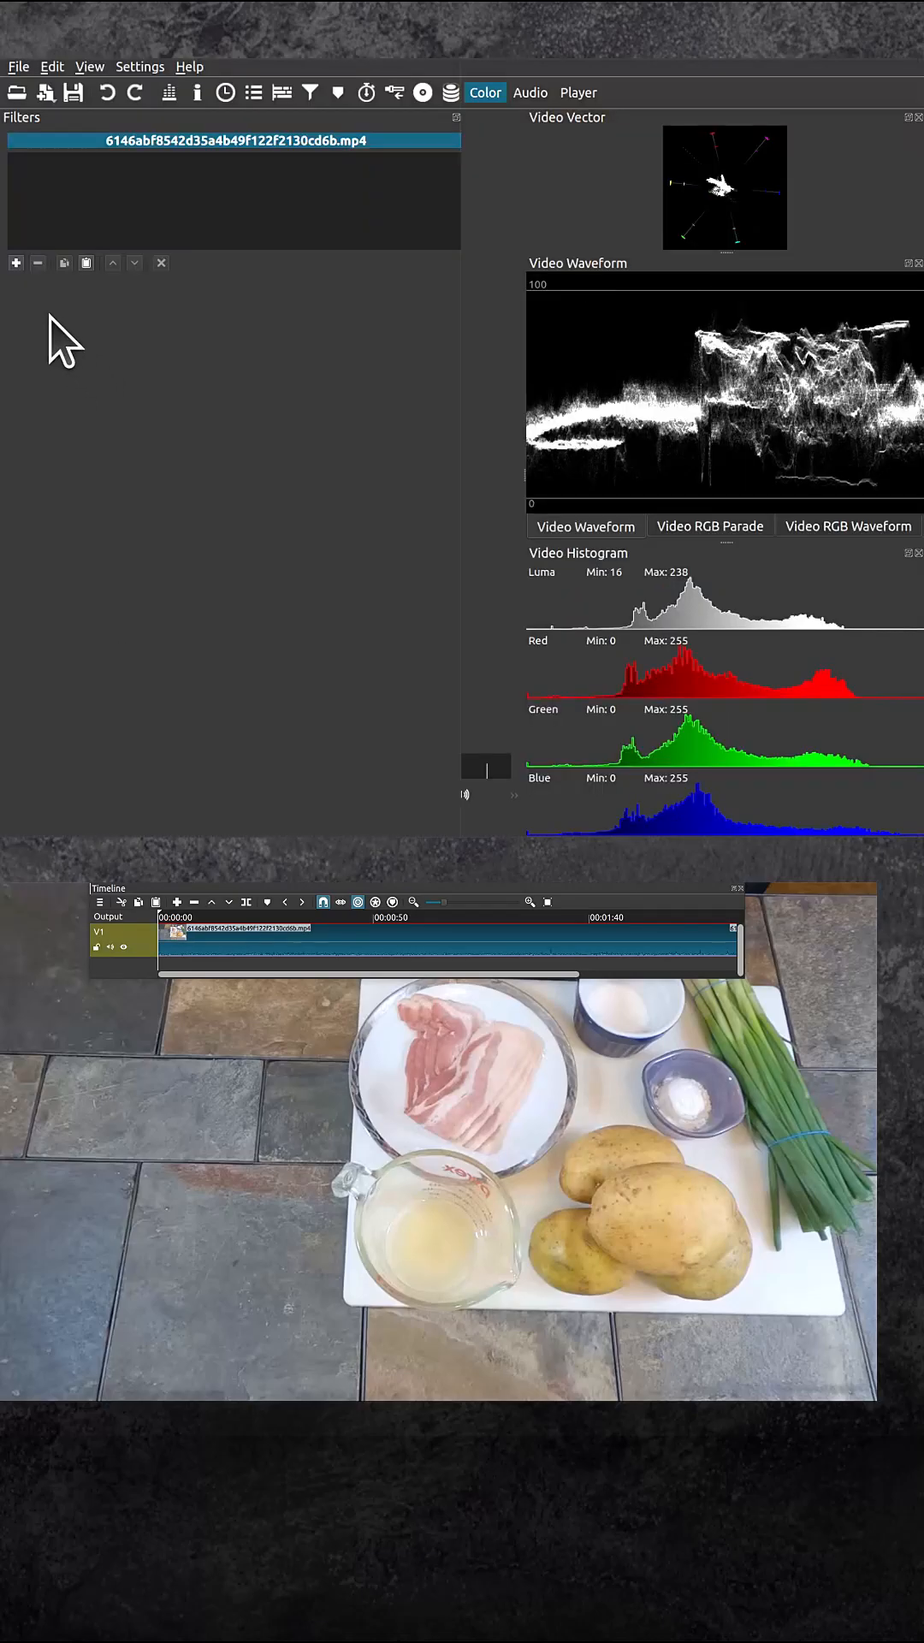
- Add a White Balance filter and pick the white cutting board as neutral colour
left_click(15, 262)
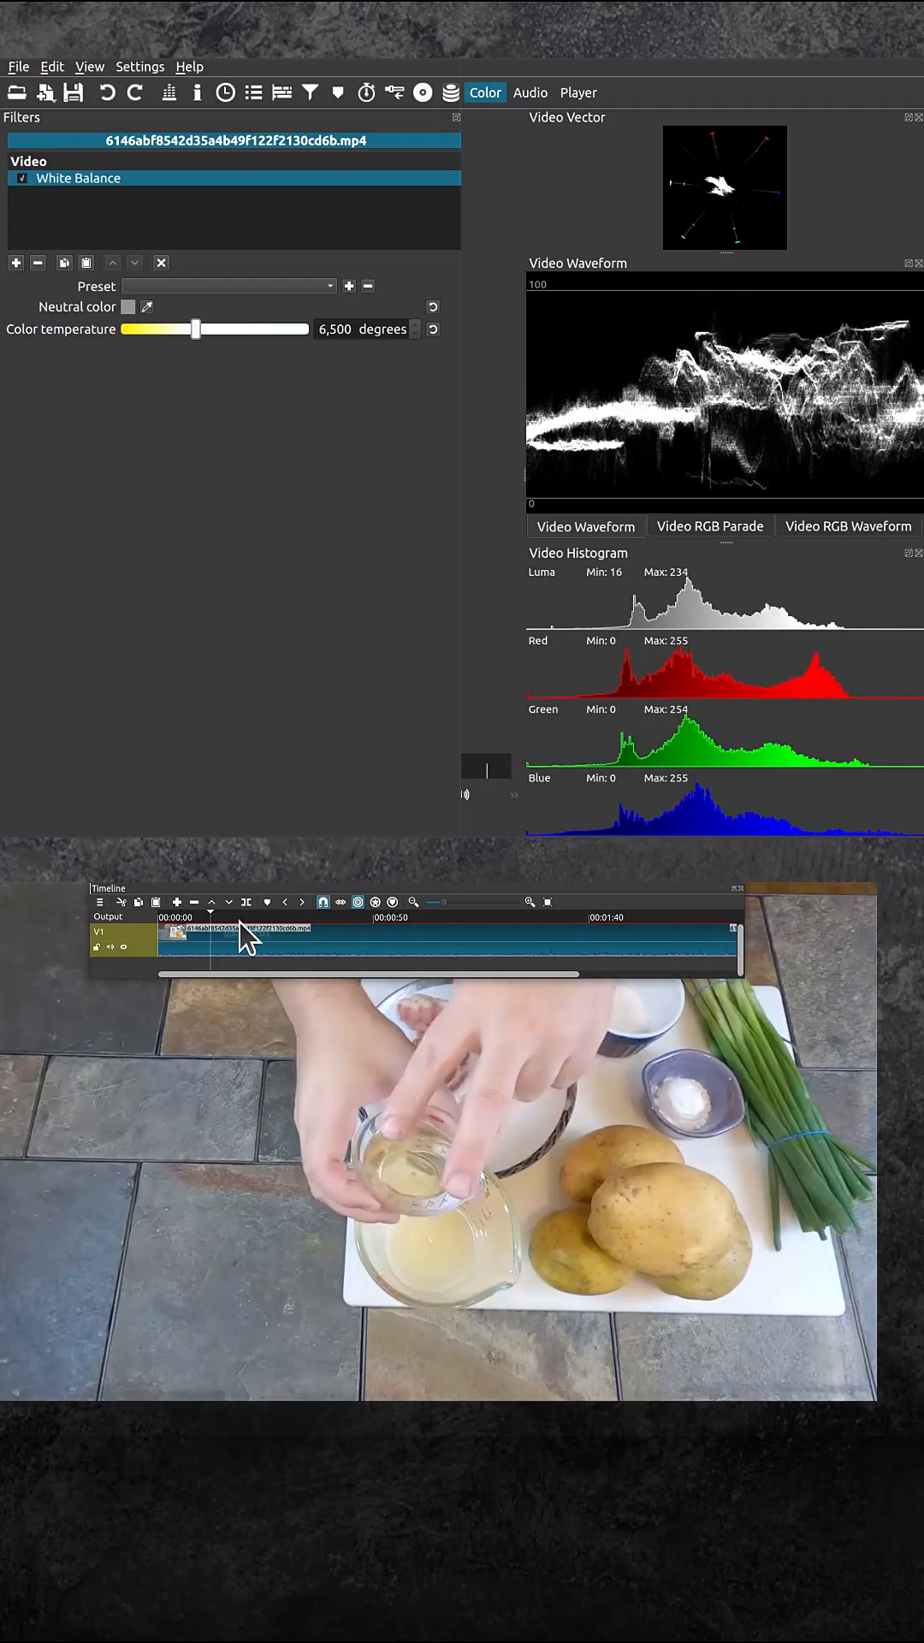
left_click(430, 932)
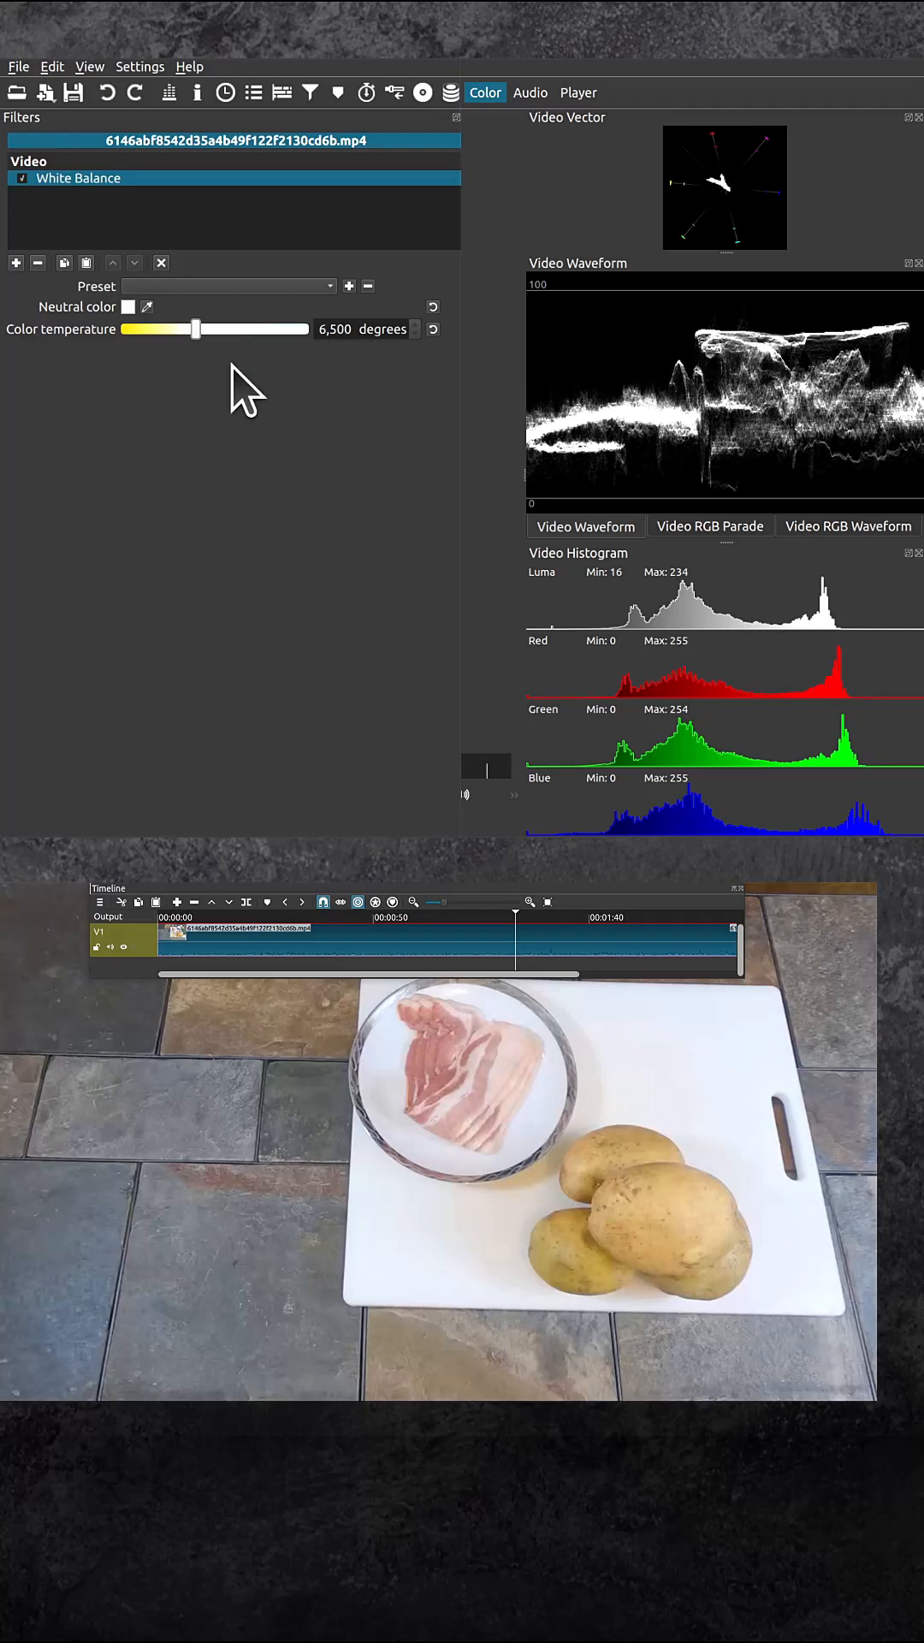
- Add a Color Grading filter below White Balance, values still neutral
left_click(16, 264)
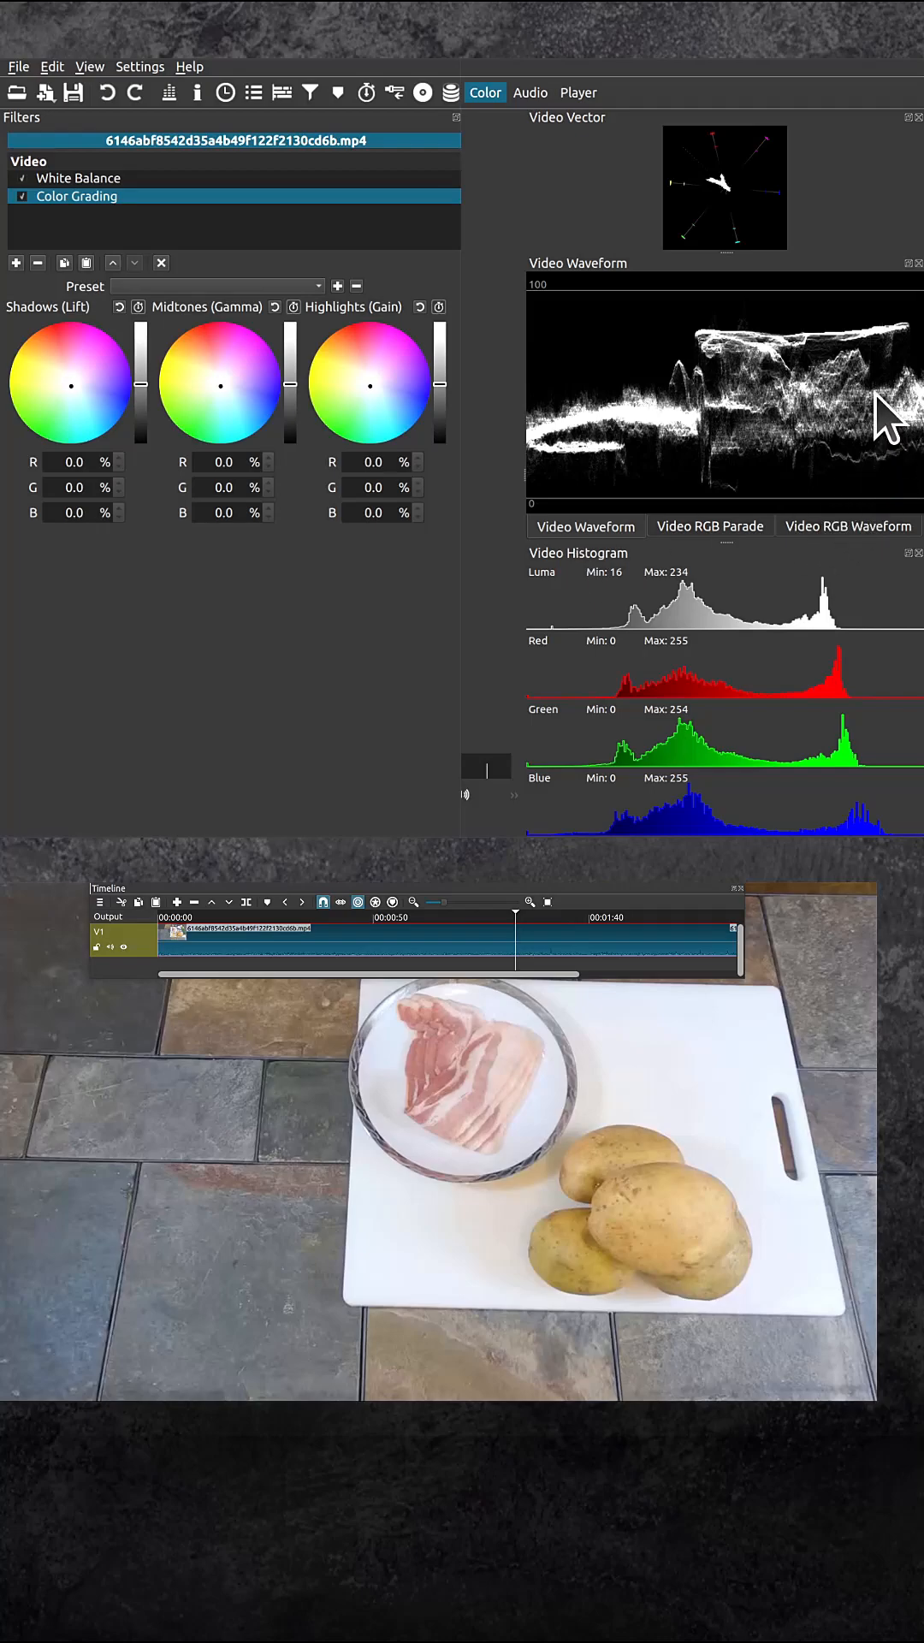
mouse_move(707, 498)
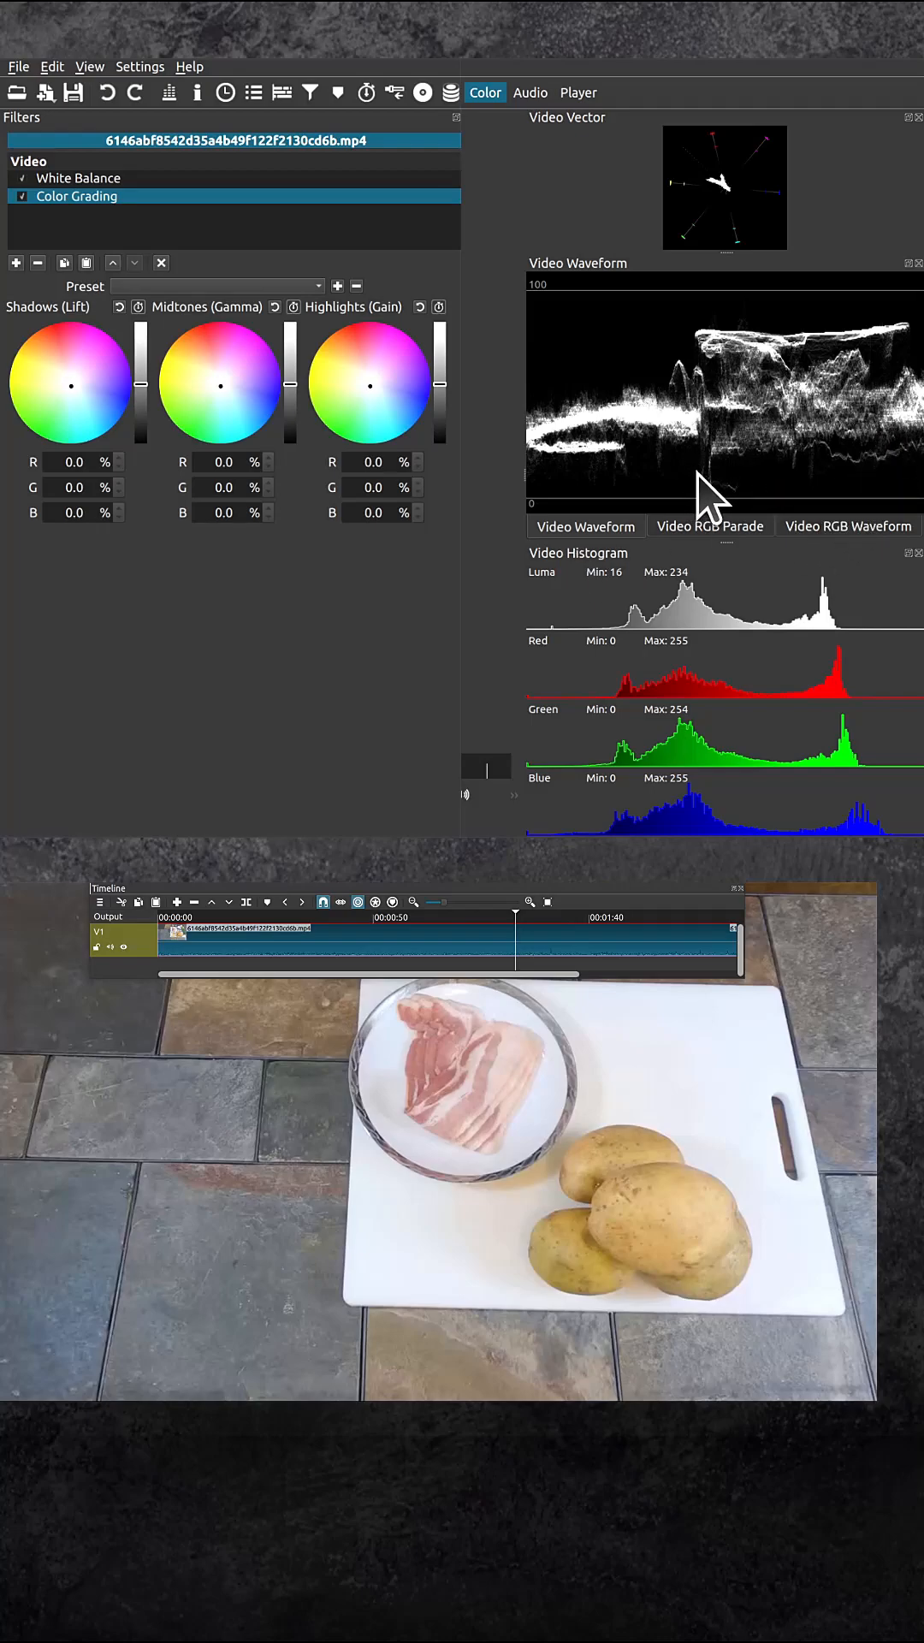
mouse_move(670, 389)
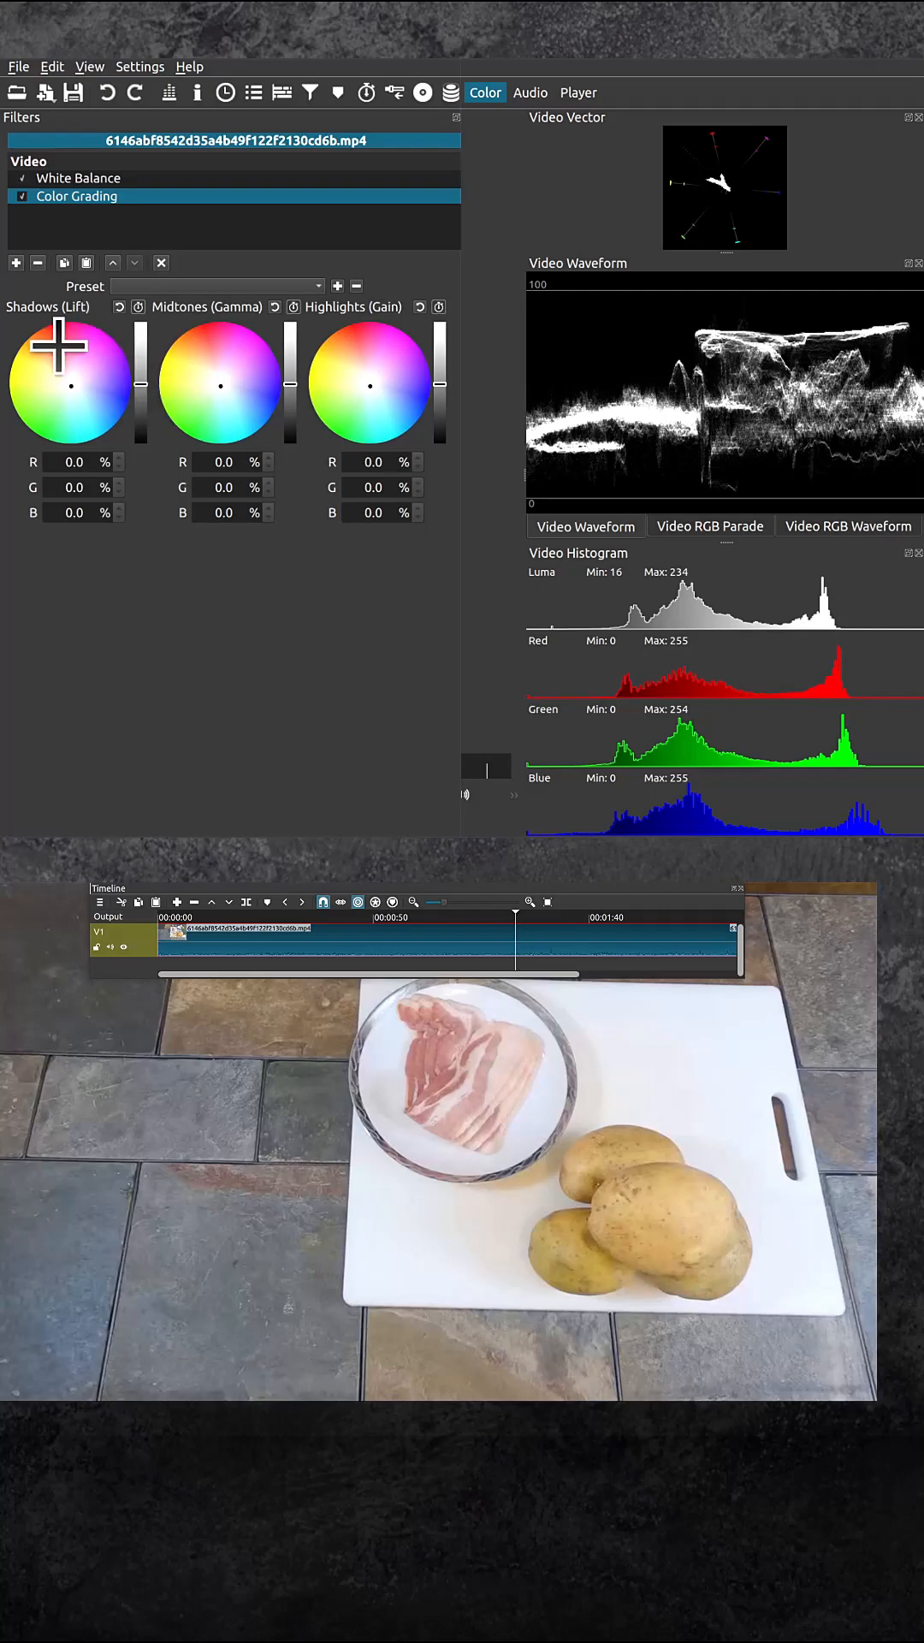
- Set Shadows lift to about -29.7%, Highlights gain to 11.5%, and add Sharpen at defaults
left_click_drag(70, 387, 147, 400)
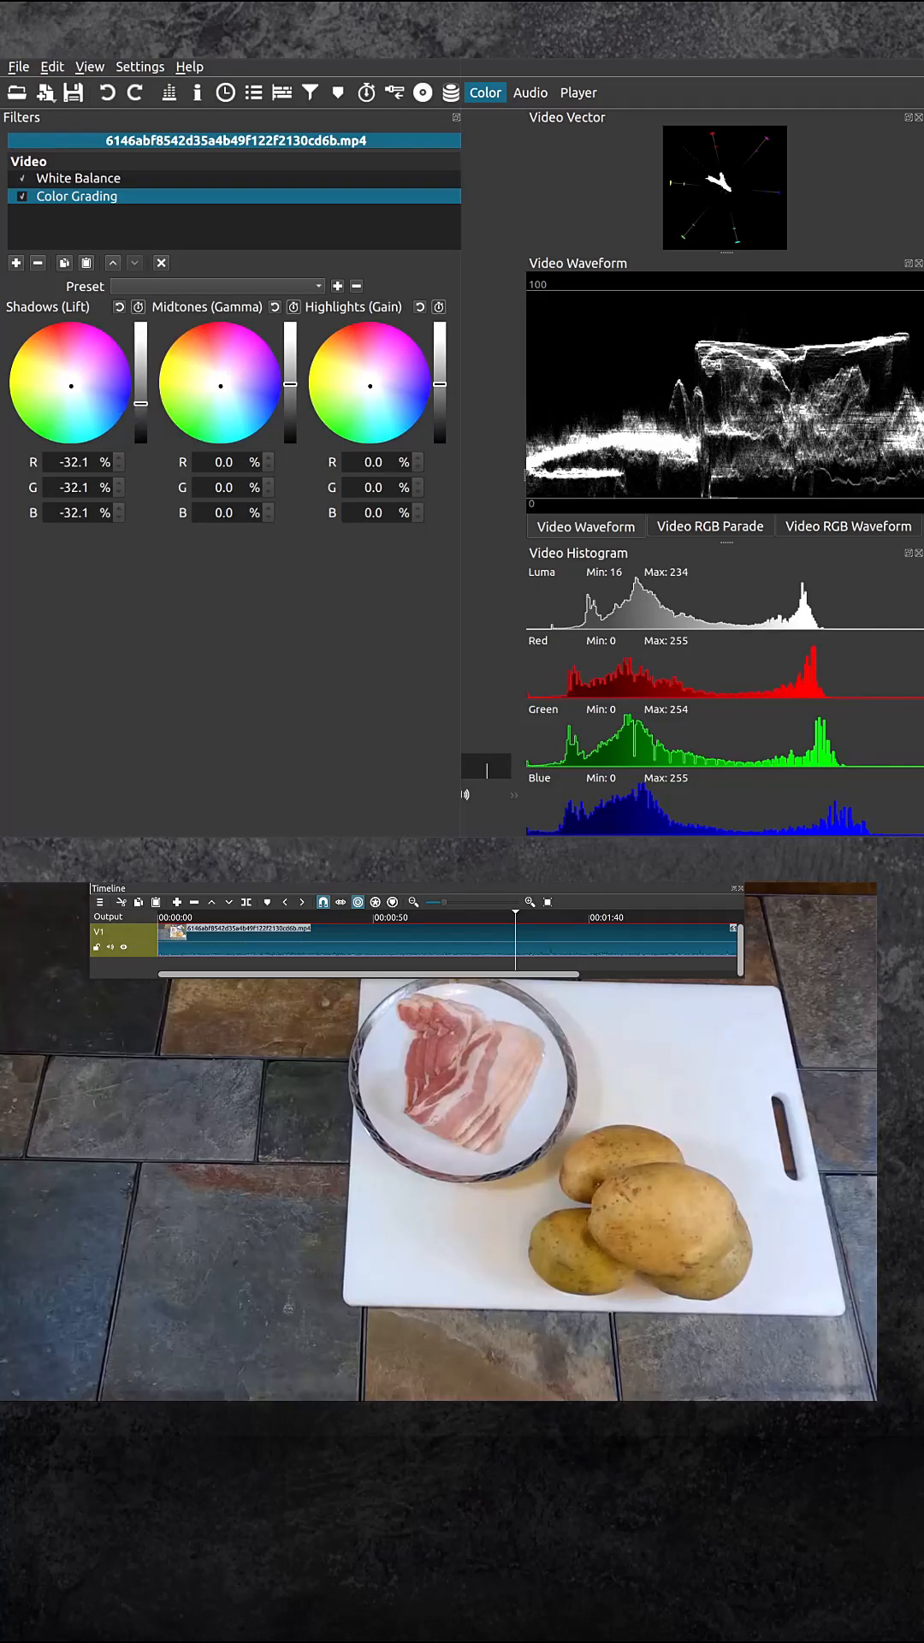
left_click_drag(141, 414, 140, 398)
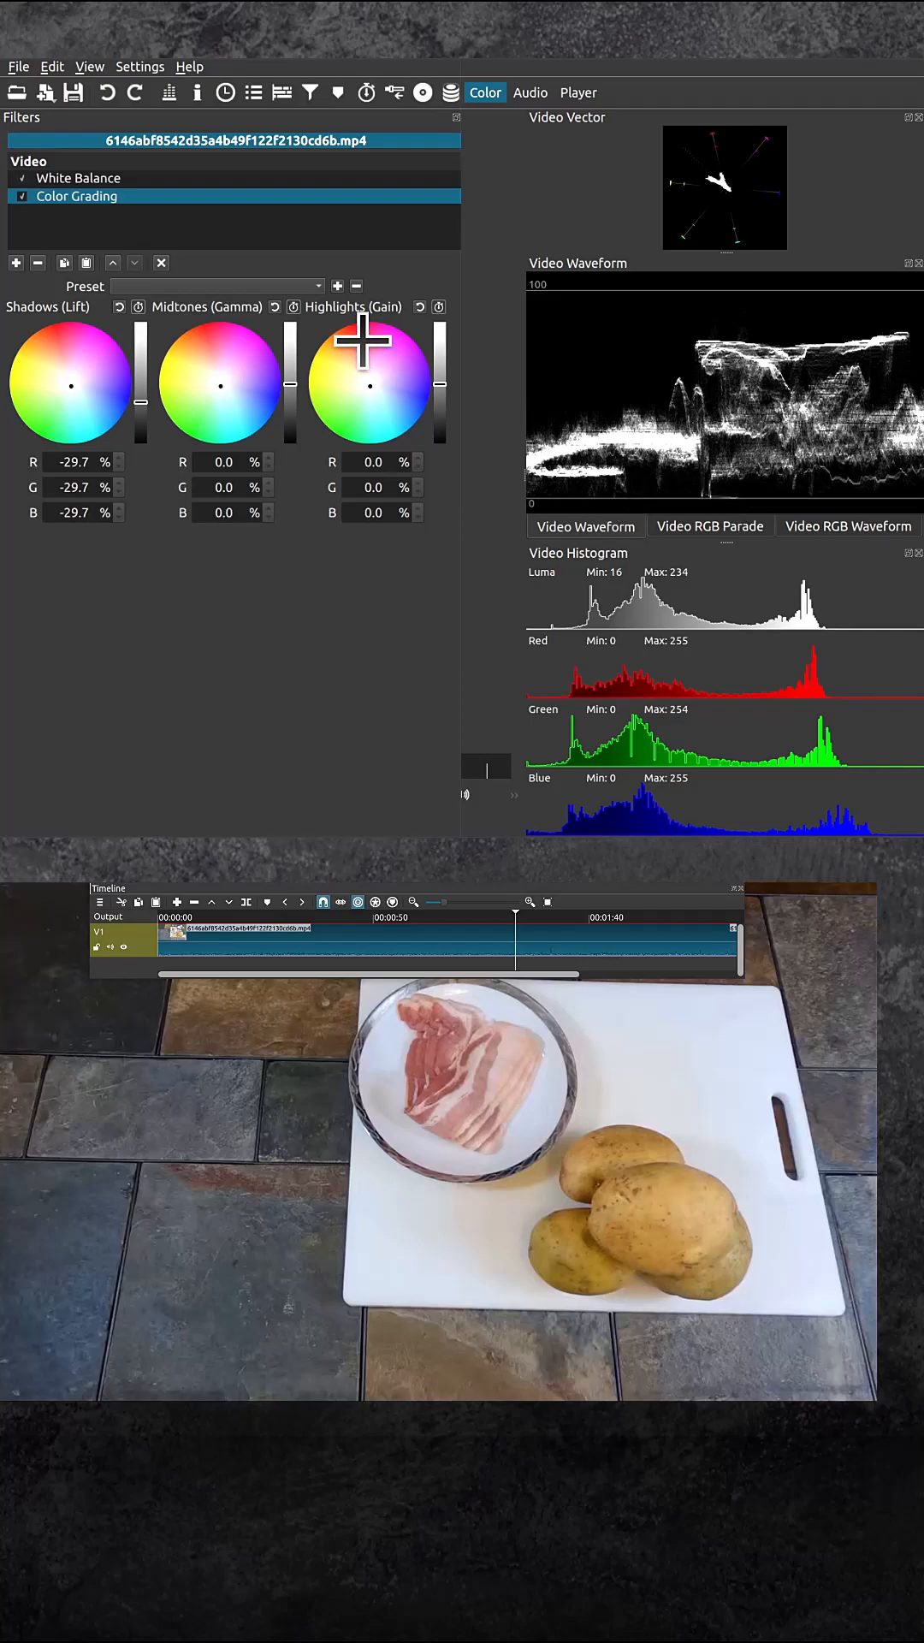
left_click_drag(351, 372, 409, 388)
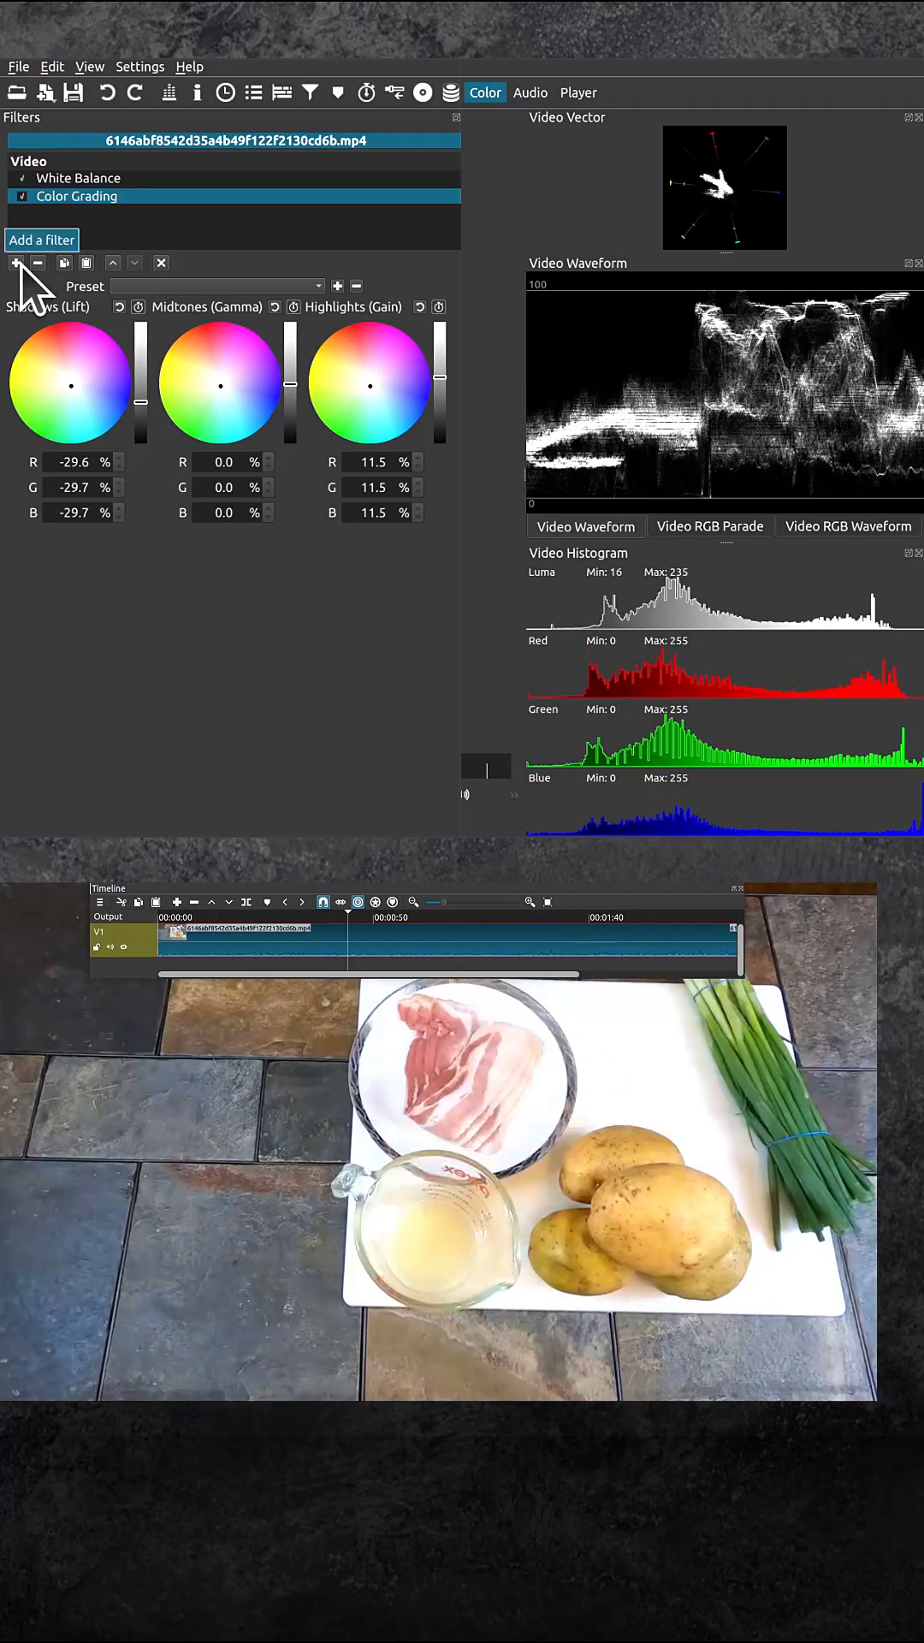
left_click(62, 214)
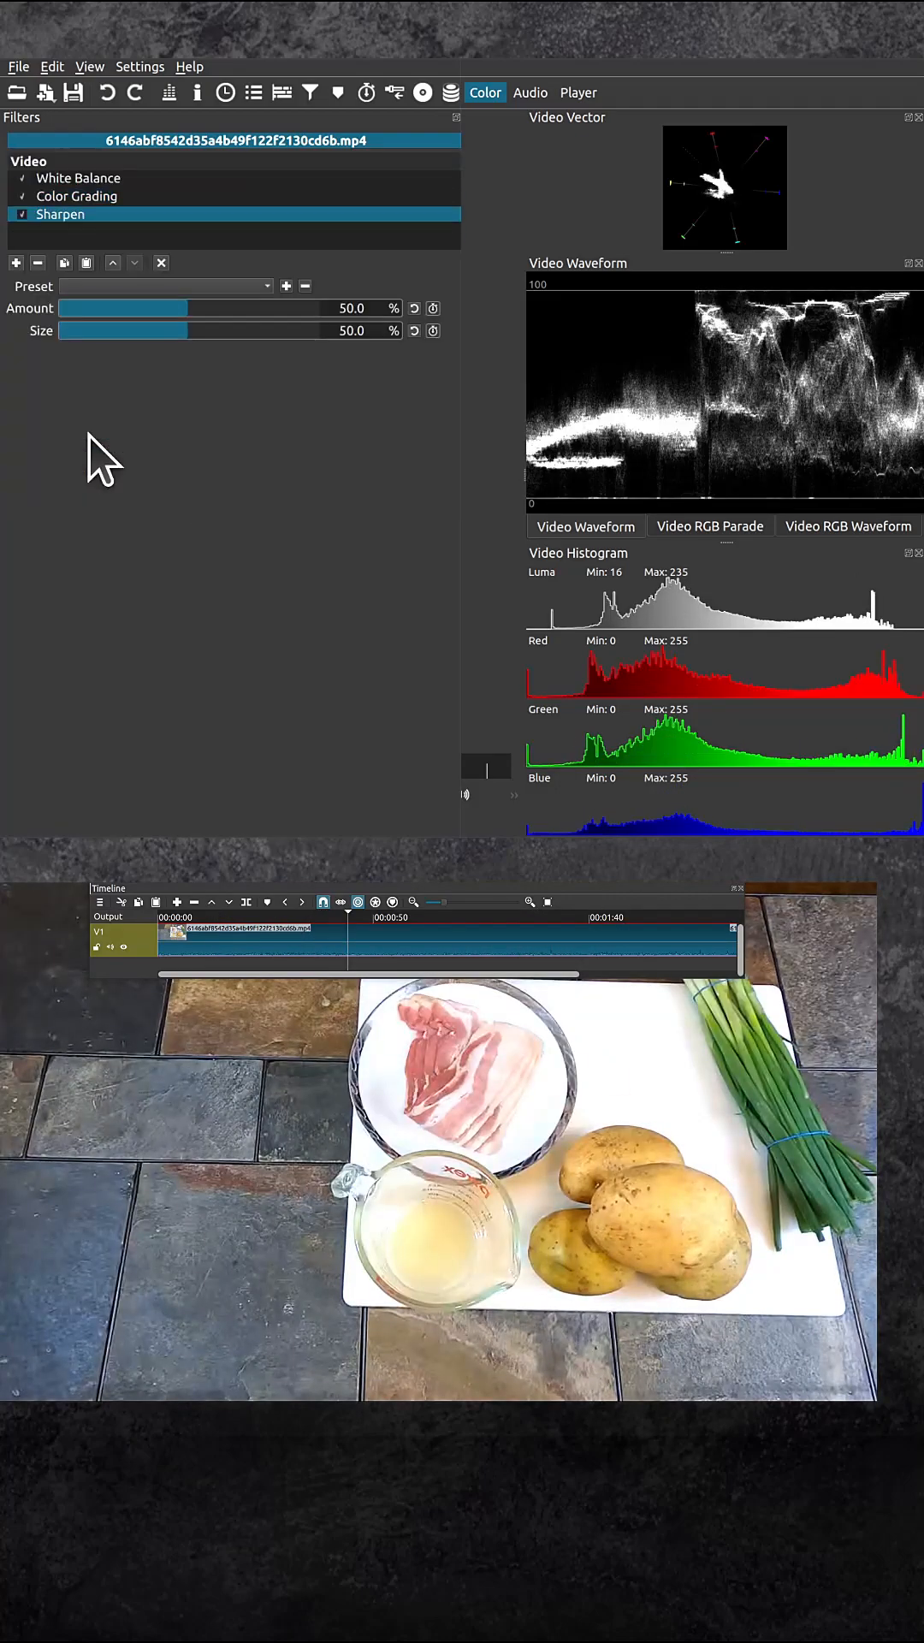
mouse_move(267, 399)
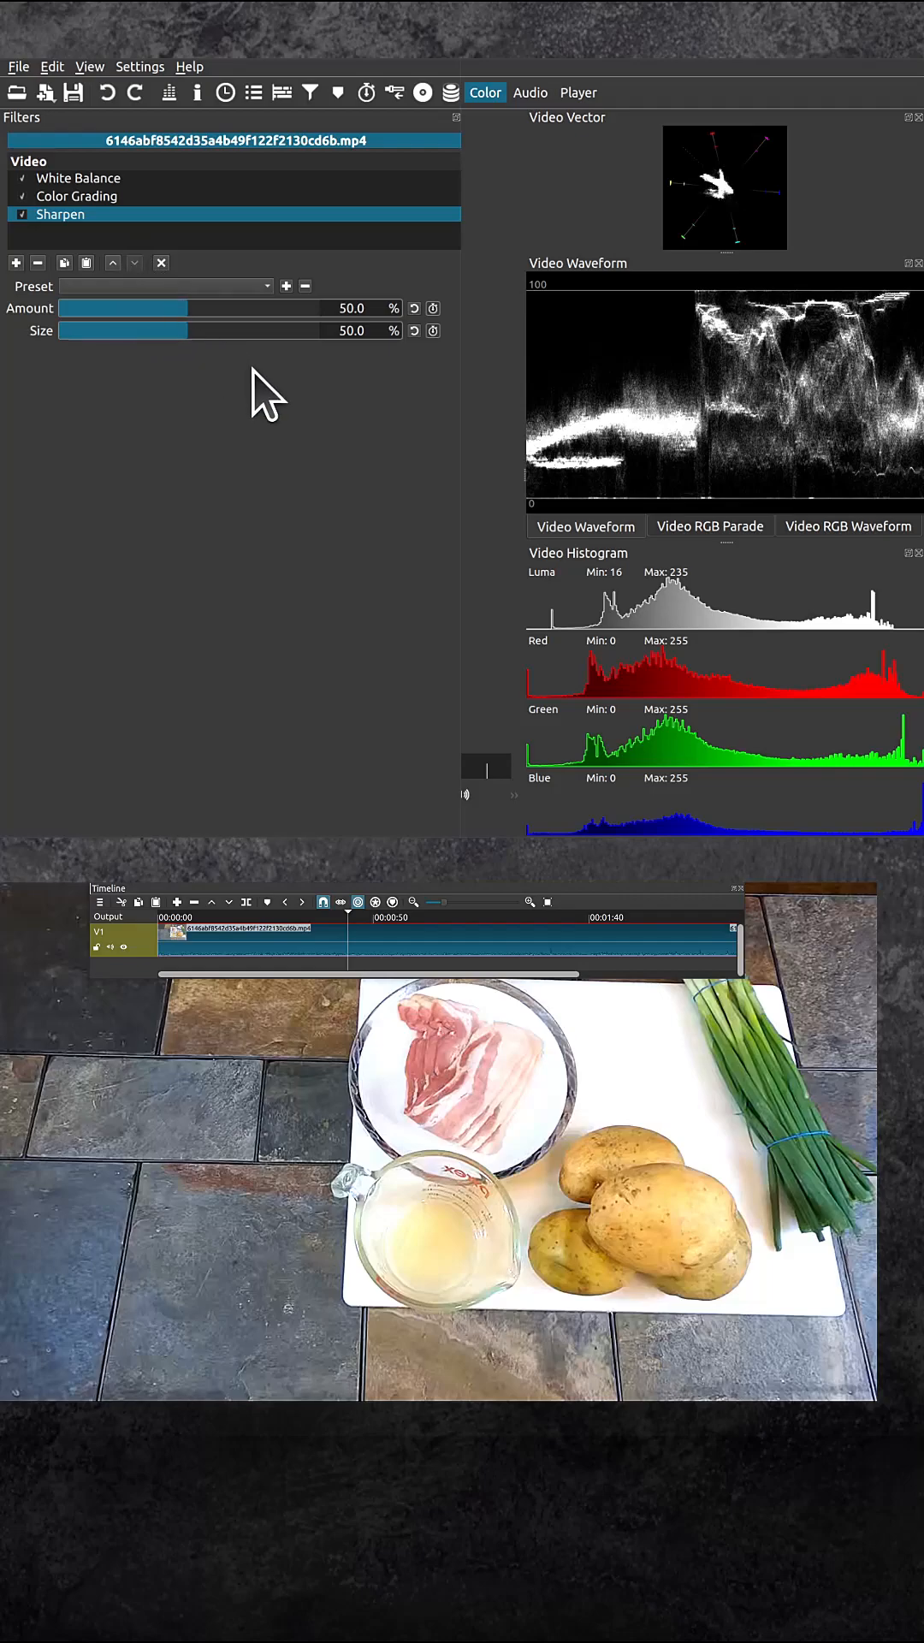